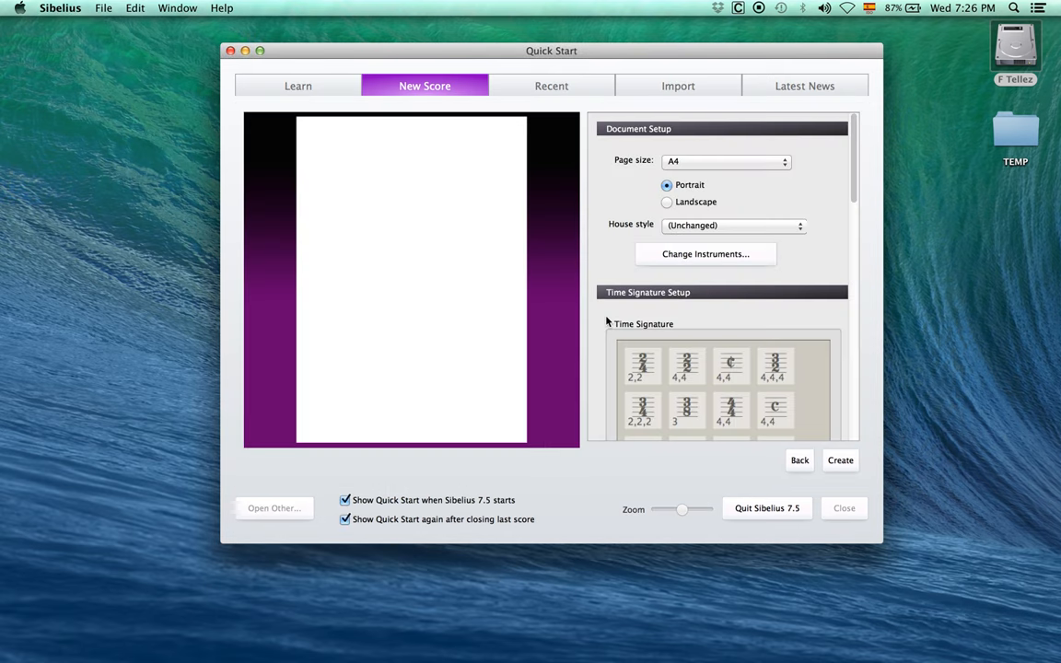
# - Change the new score's page size from A4 to A3 in portrait orientation
pyautogui.click(727, 160)
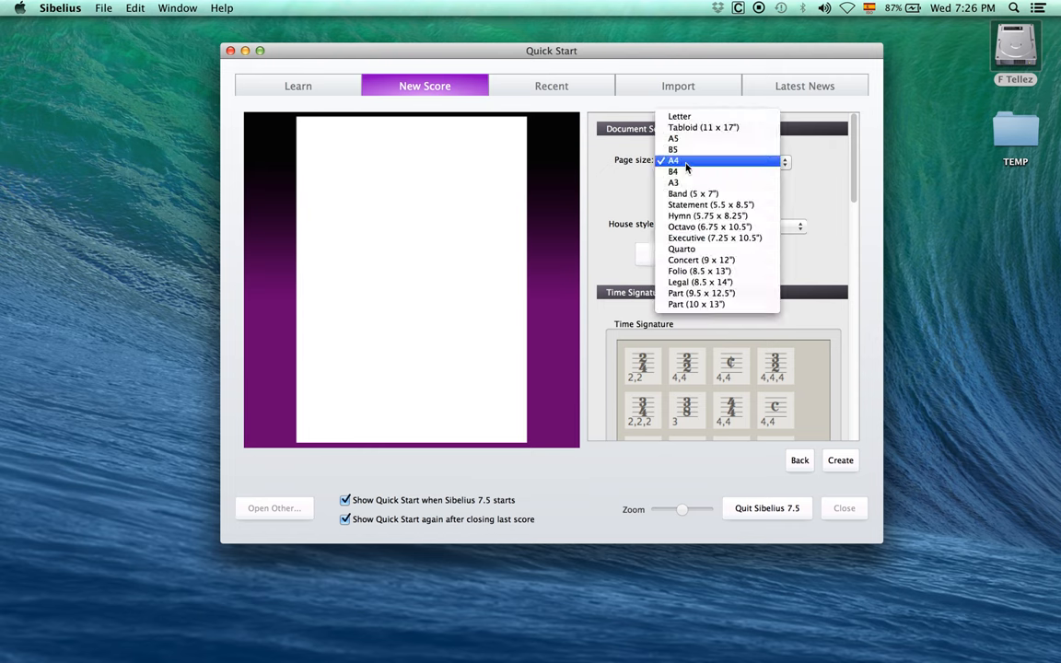
pyautogui.moveTo(713, 183)
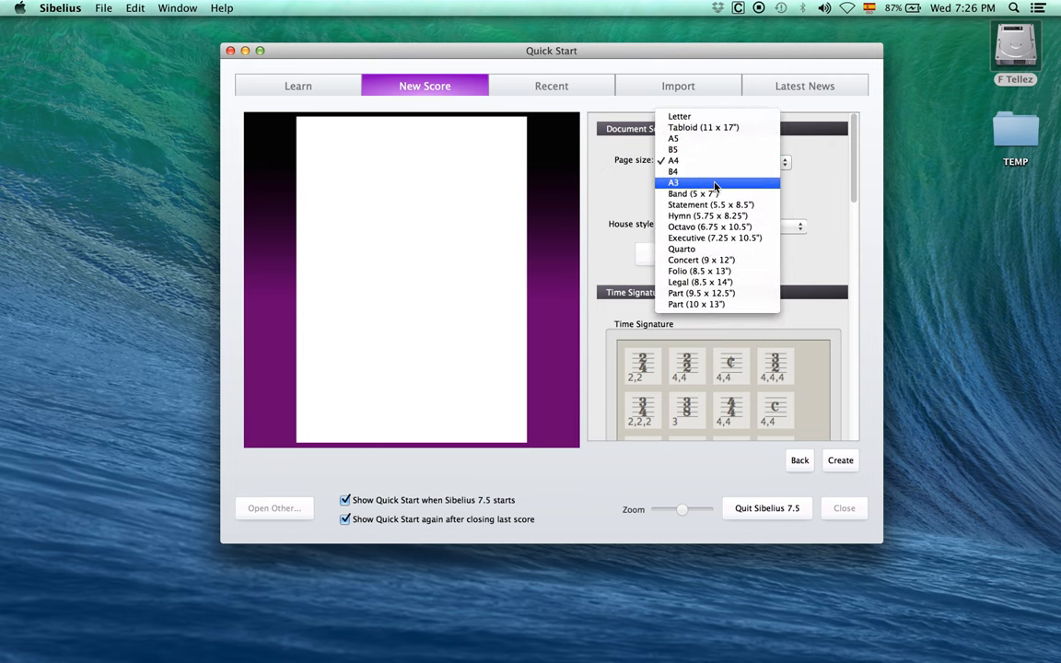
pyautogui.click(673, 181)
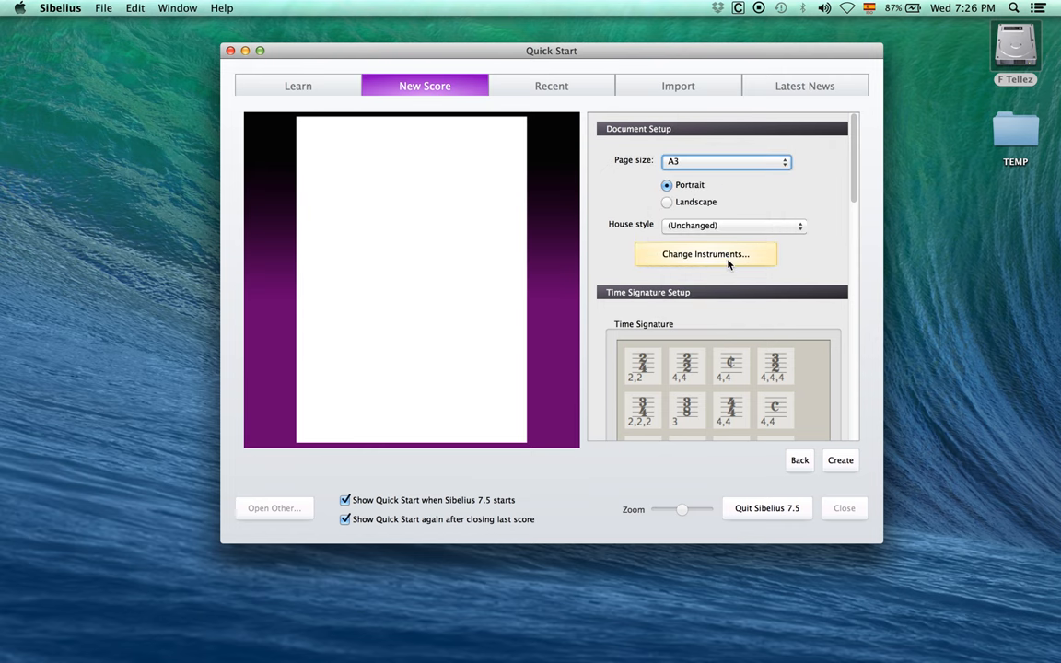
# - Add the orchestra from Piccolo to strings, including Cymbals, plus hidden No instrument spacer staves
pyautogui.click(705, 254)
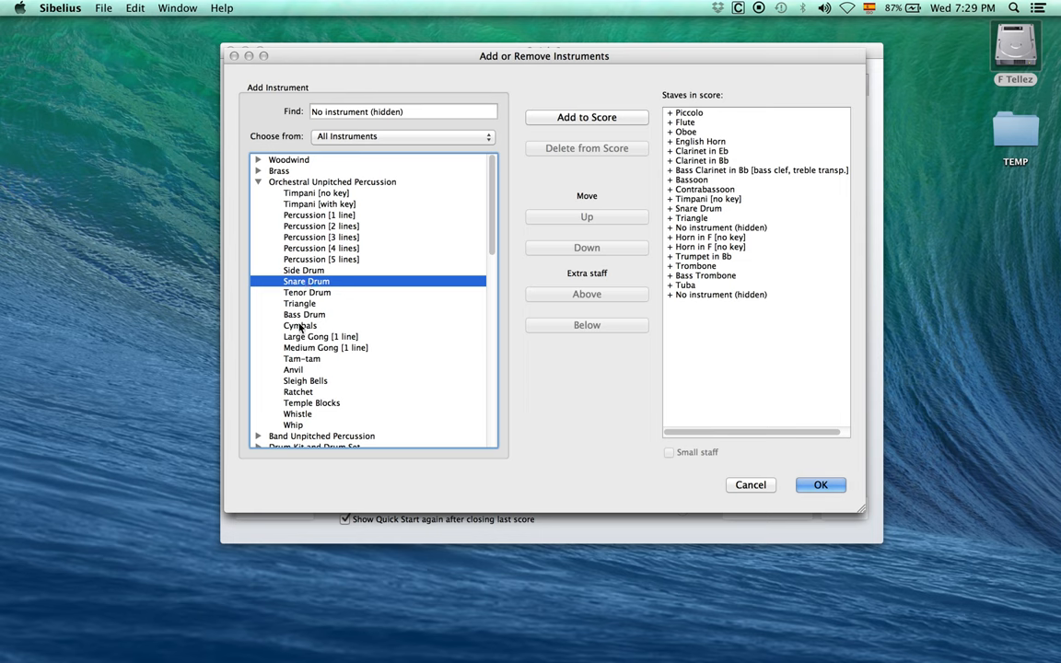
pyautogui.click(587, 116)
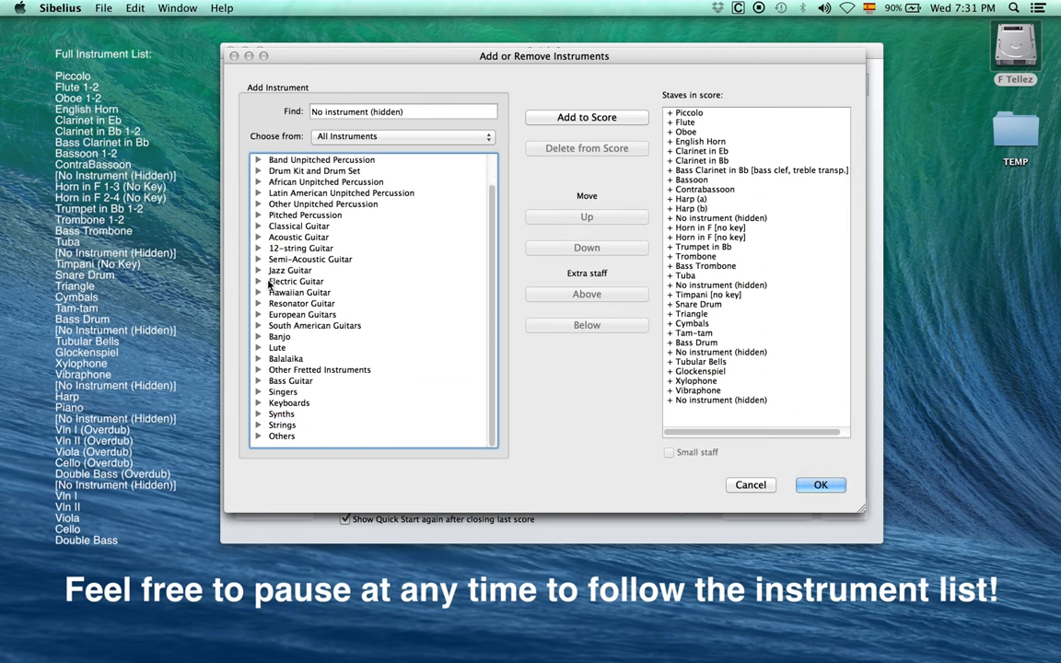
pyautogui.click(586, 247)
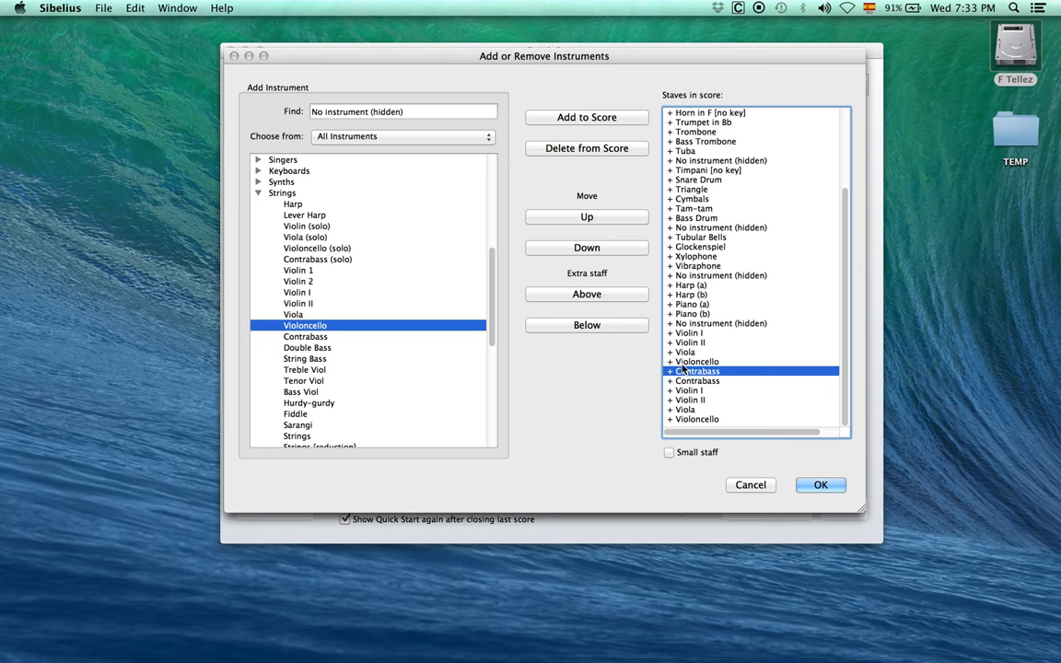
pyautogui.click(586, 247)
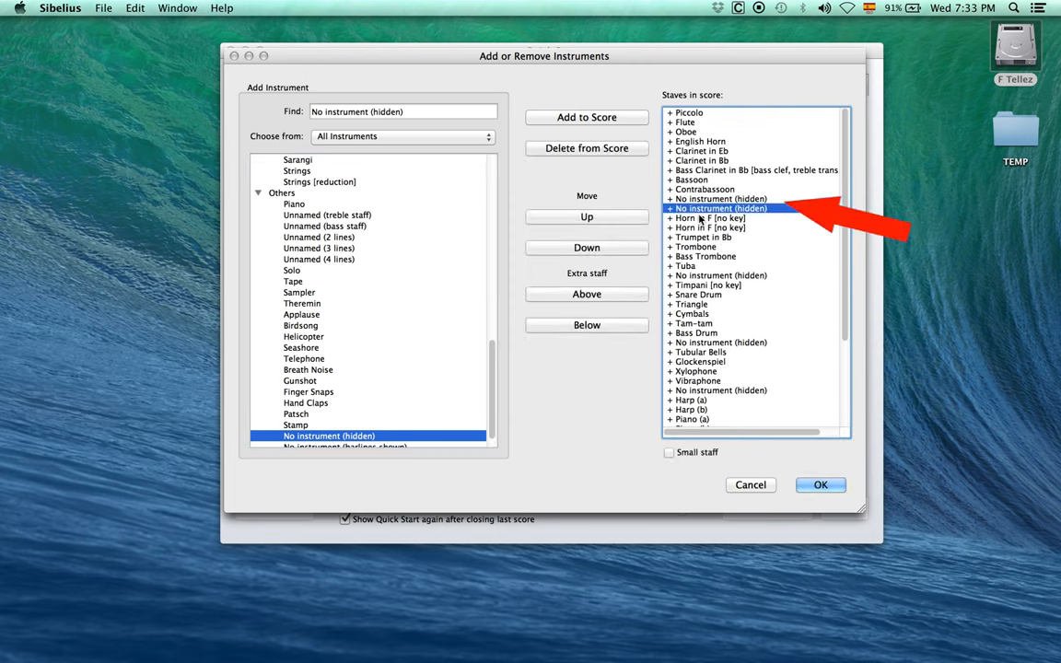
# - Move the hidden spacer staves down between the families, including one below the Glockenspiel
pyautogui.click(587, 247)
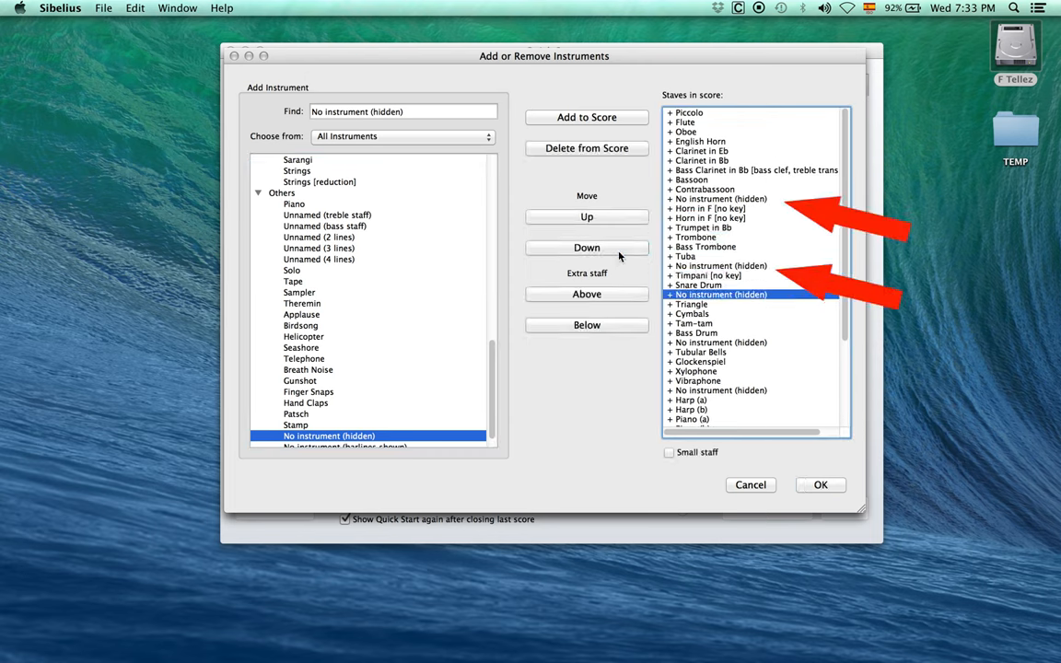
pyautogui.click(587, 247)
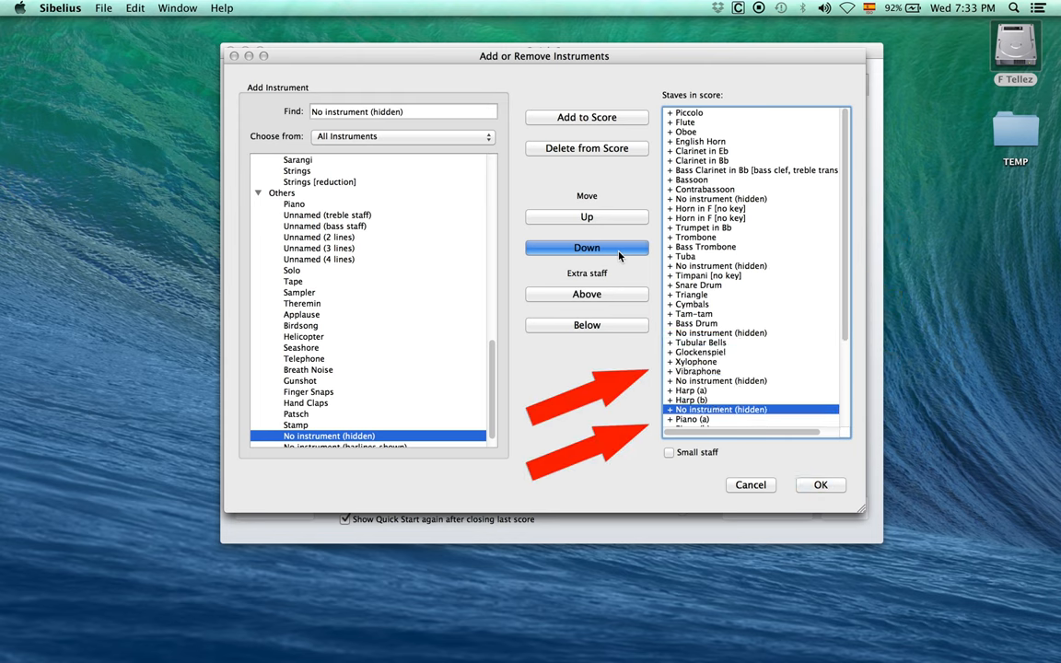
pyautogui.click(586, 247)
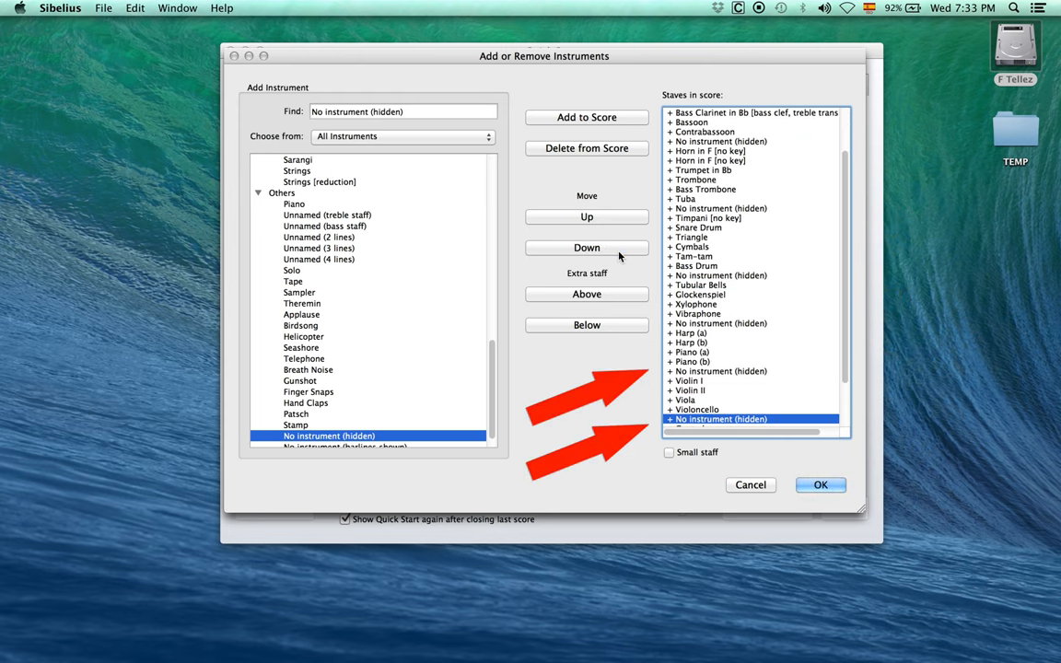
pyautogui.click(587, 247)
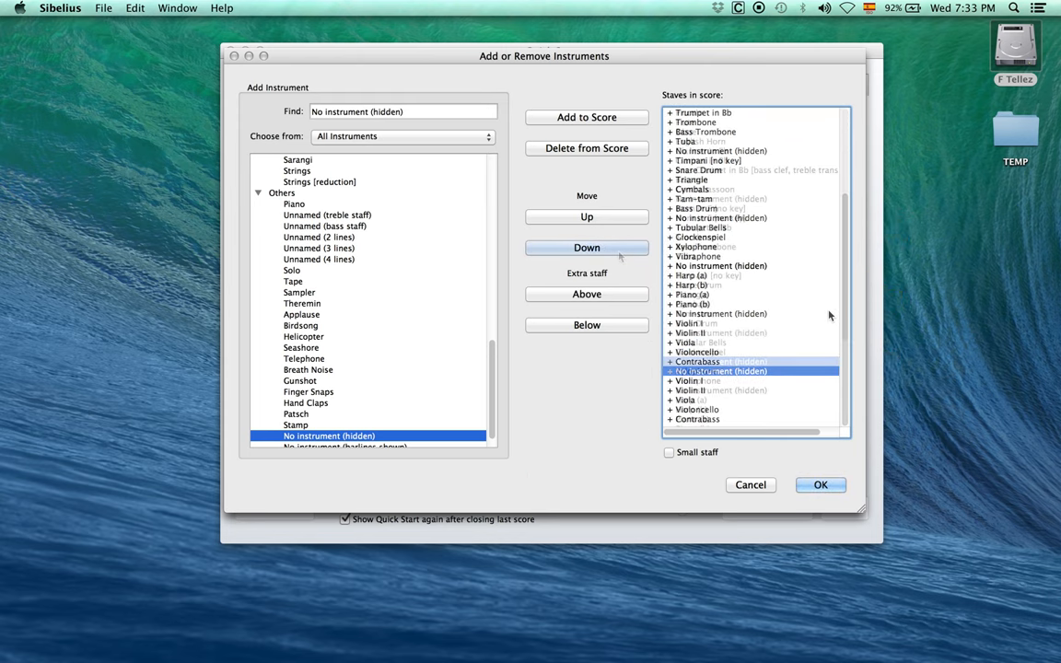
pyautogui.click(586, 247)
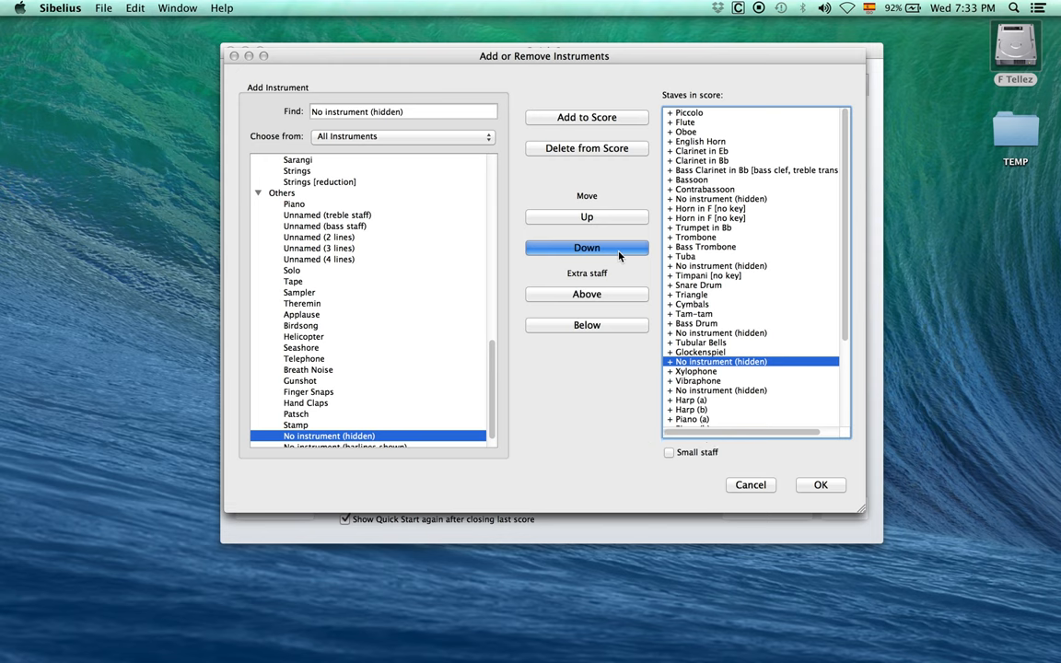
pyautogui.click(587, 246)
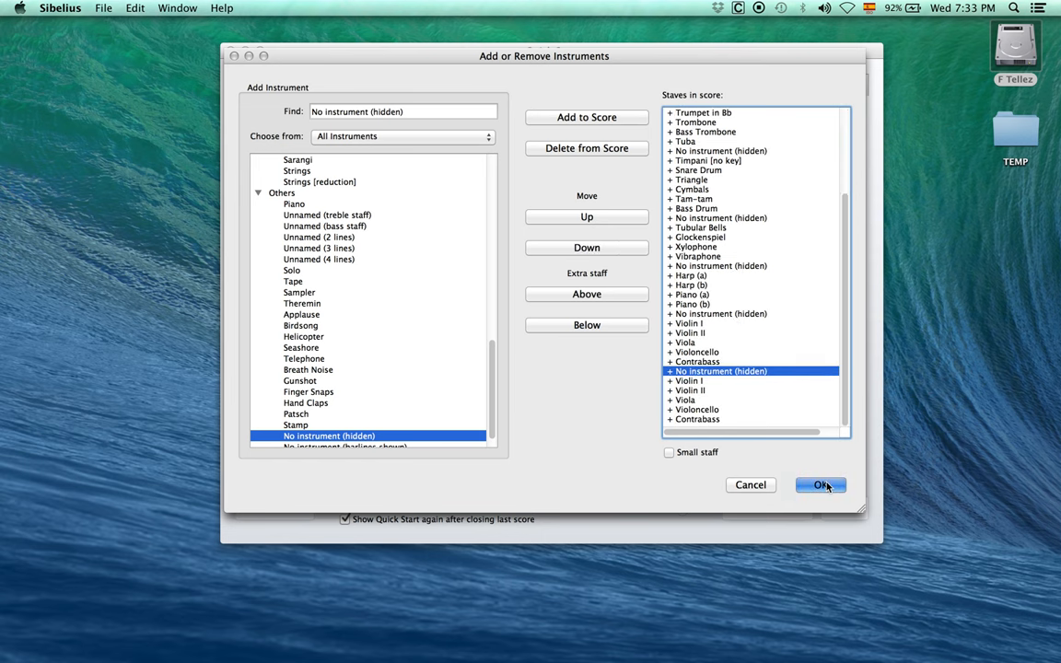
# - Confirm the staff list and create the score marked Andante in 4/4, C major
pyautogui.click(820, 485)
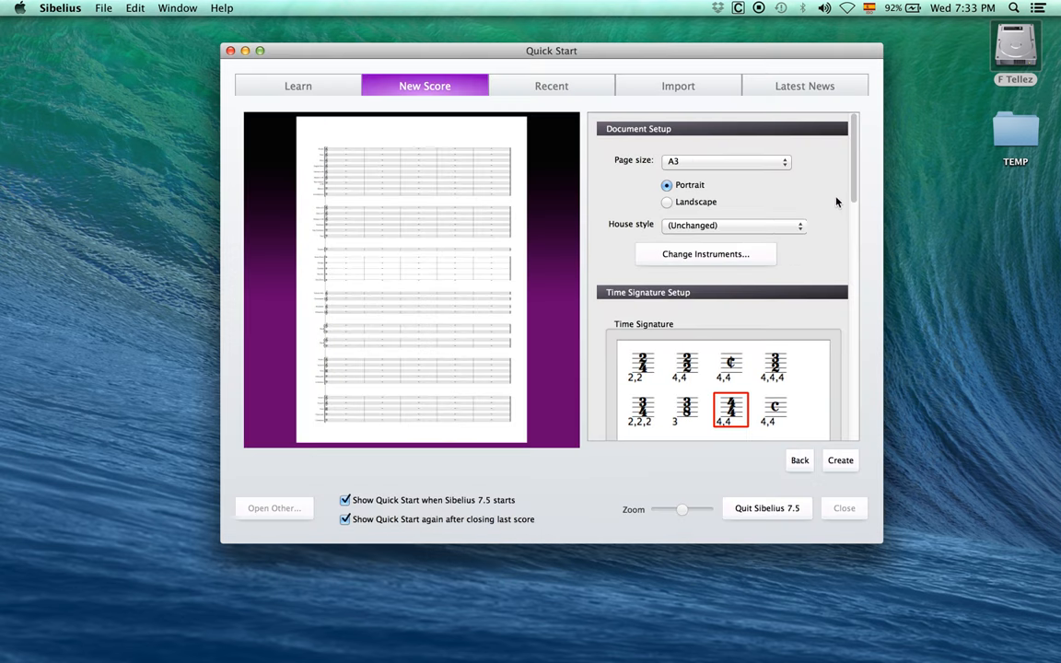
pyautogui.scroll(-3)
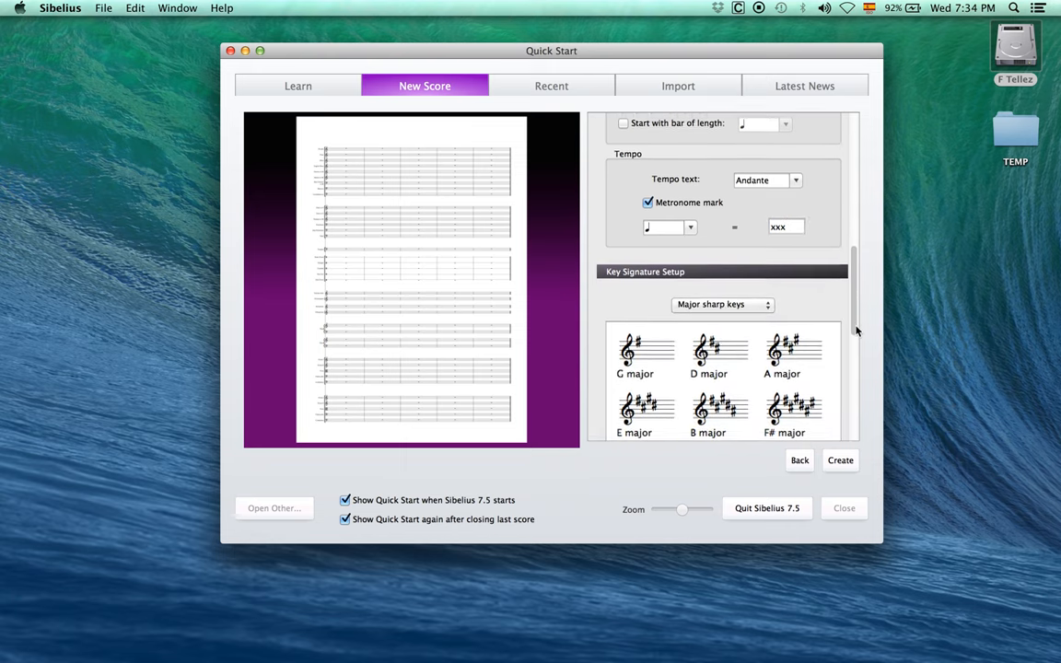
pyautogui.scroll(-3)
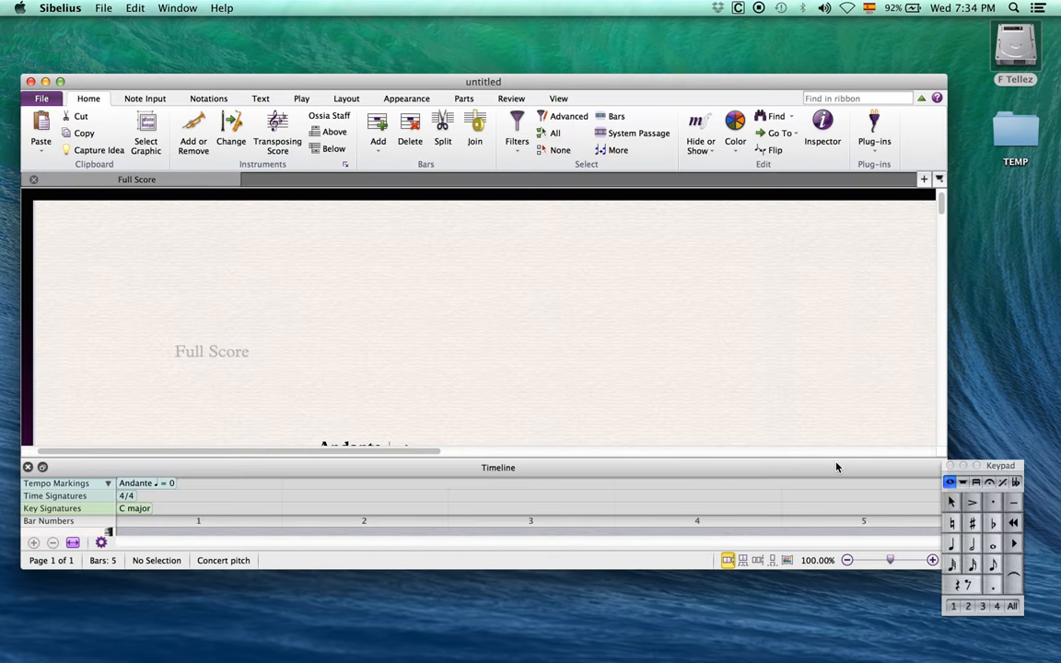
# - Close the Timeline panel and rename the woodwinds Flute 1-2, Oboe 1-2, Clarinet in B♭ 1-2
pyautogui.click(846, 559)
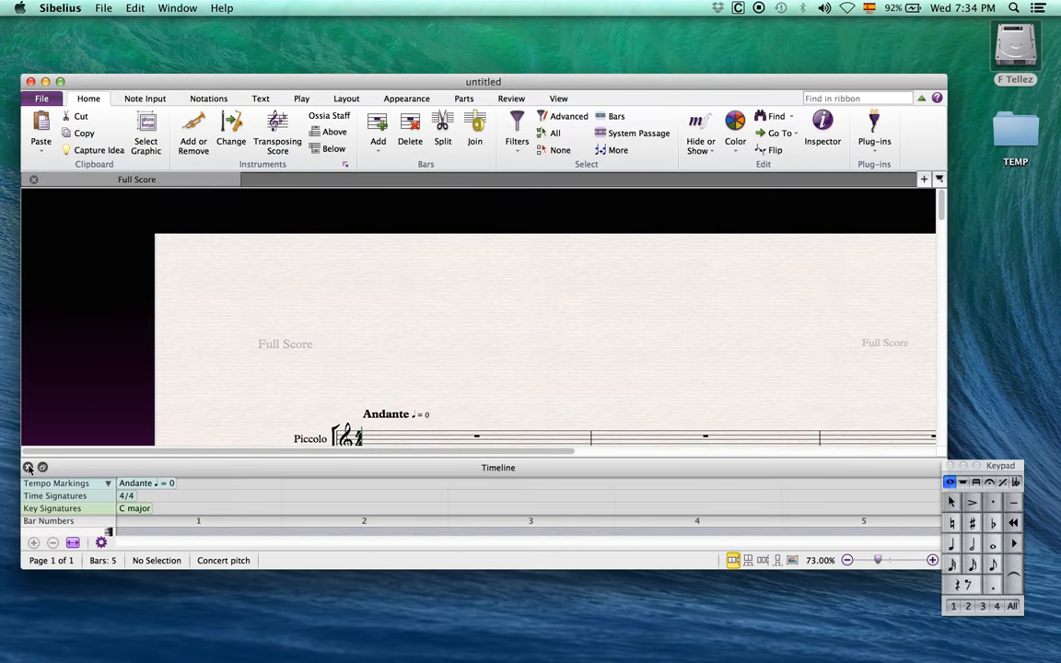
pyautogui.click(28, 466)
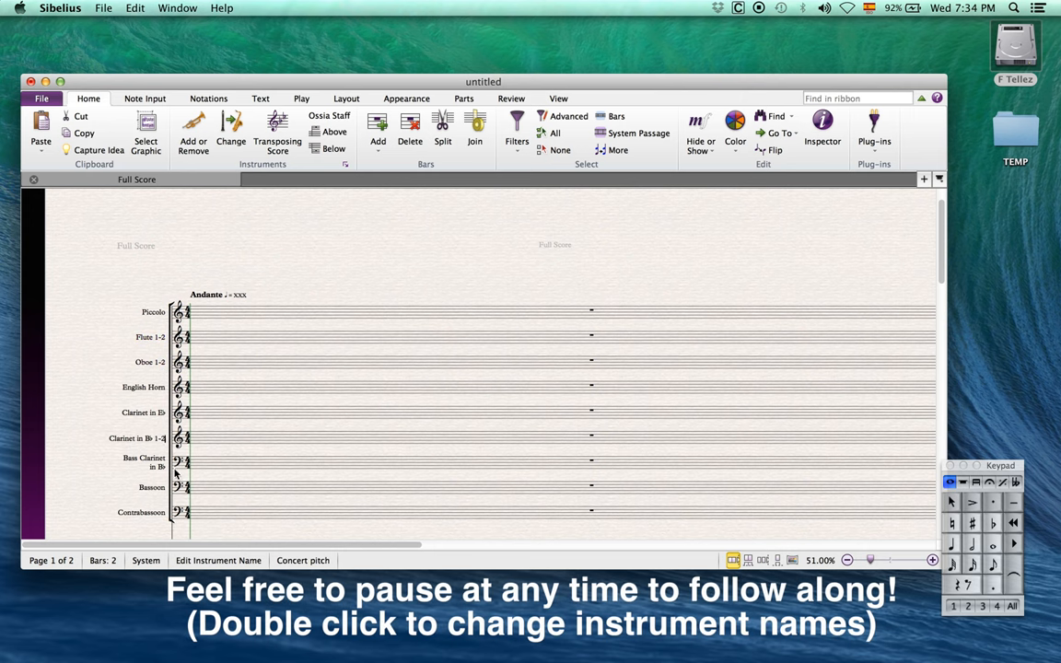
# - Rename the Bassoon, Horn and Trumpet staves and short names such as the page-2 viola
pyautogui.scroll(-3)
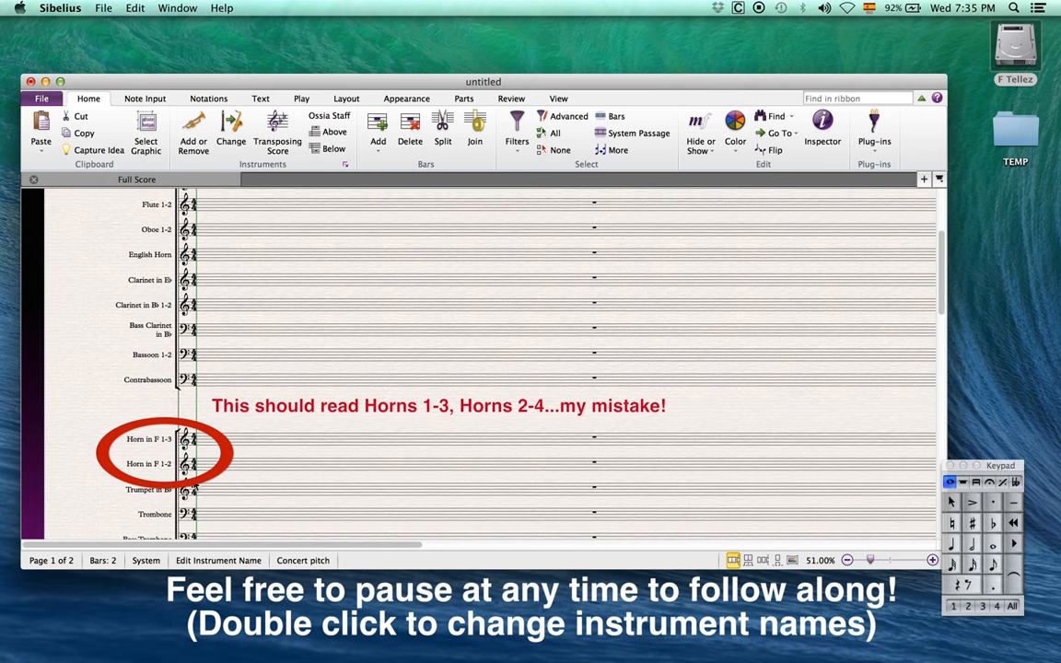
pyautogui.doubleClick(148, 463)
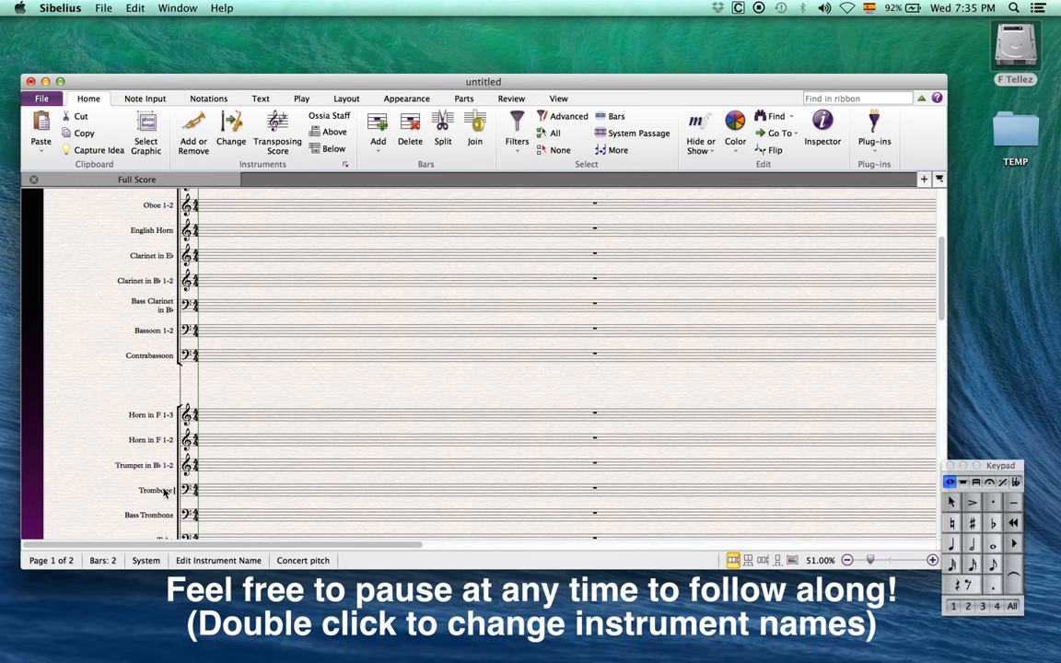
pyautogui.scroll(-3)
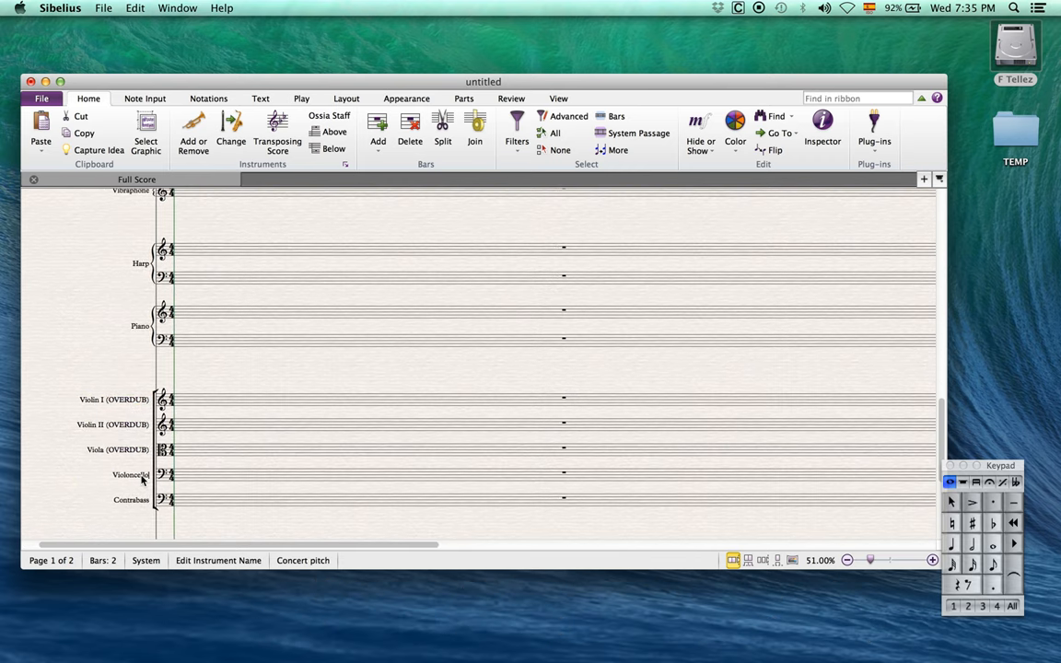
pyautogui.hscroll(3)
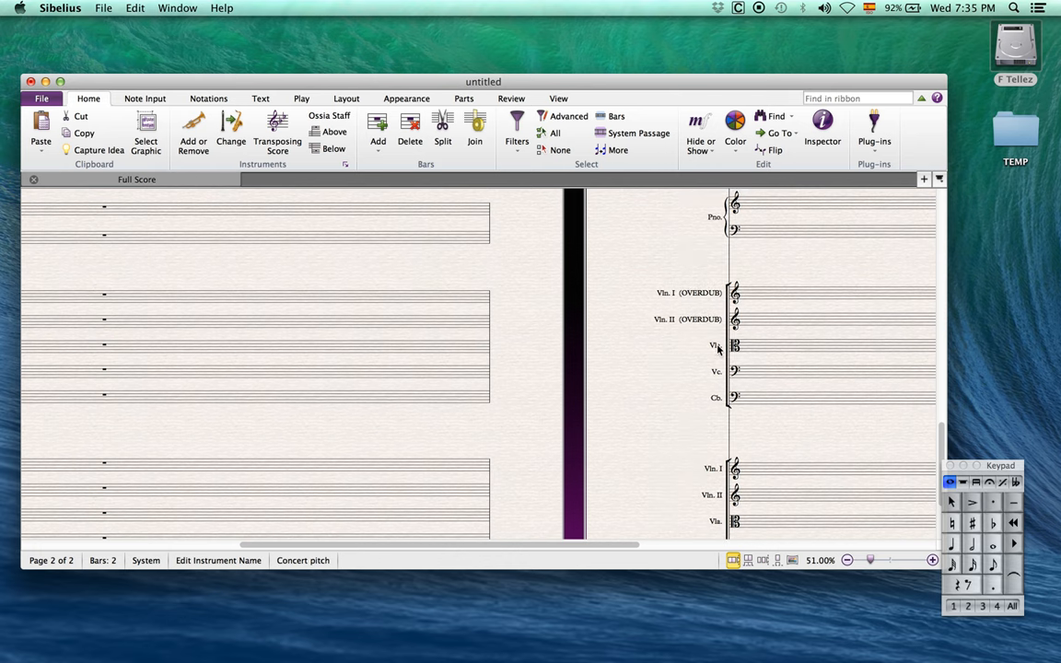
pyautogui.click(846, 560)
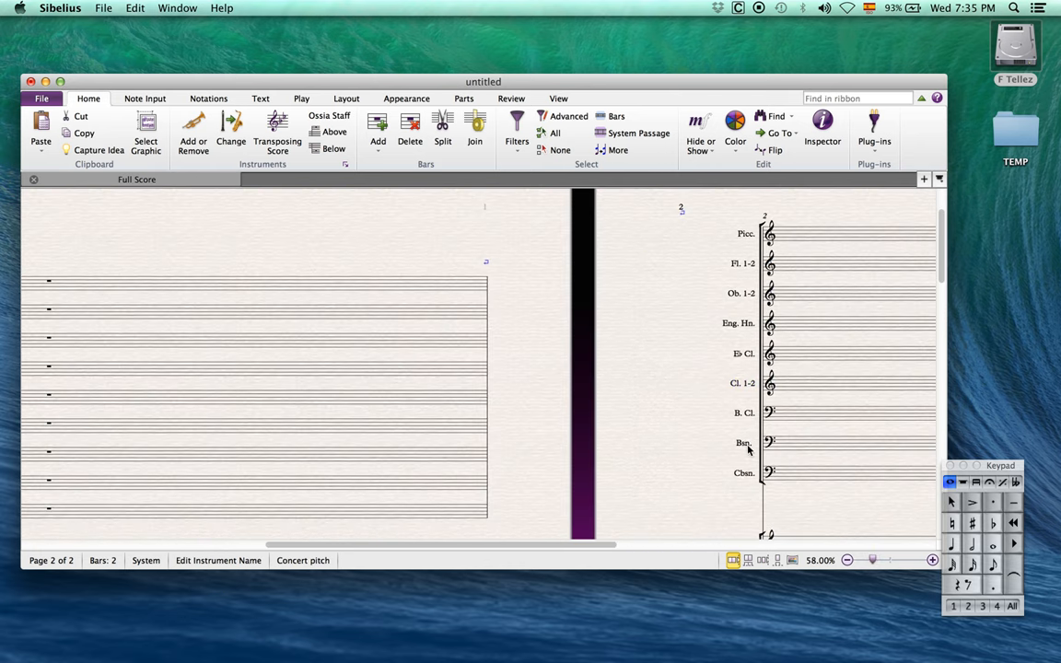
pyautogui.scroll(-3)
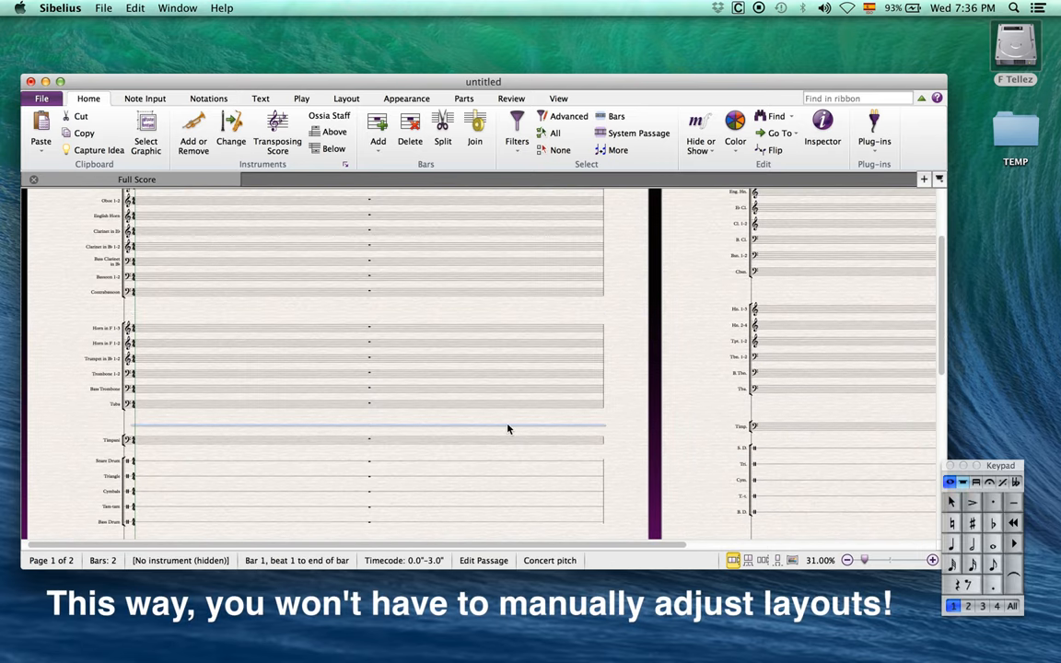
pyautogui.scroll(-3)
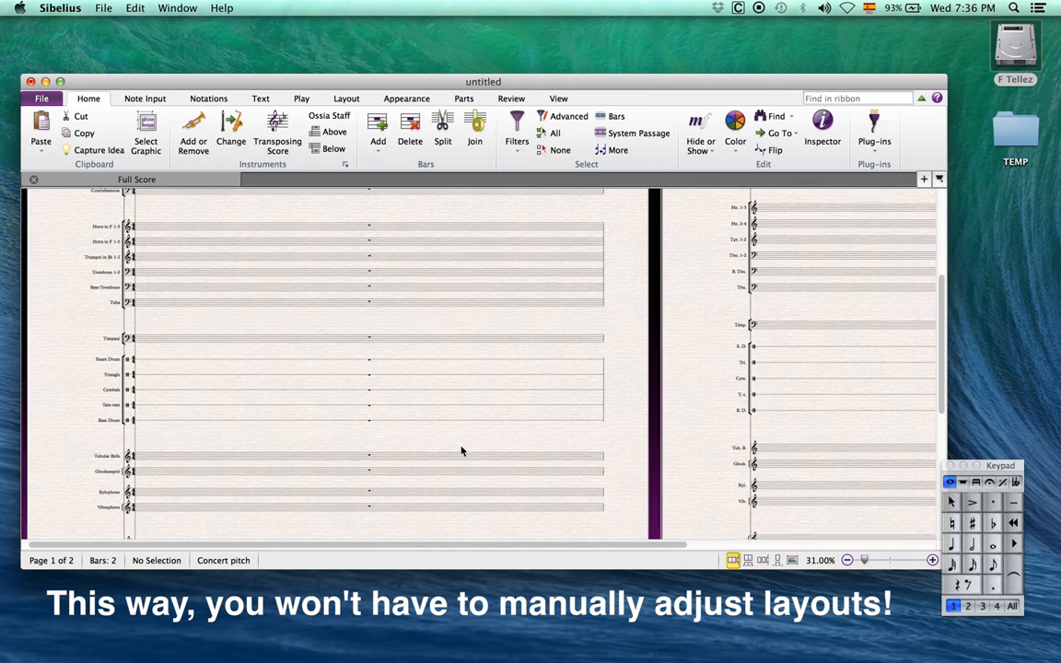
pyautogui.scroll(-3)
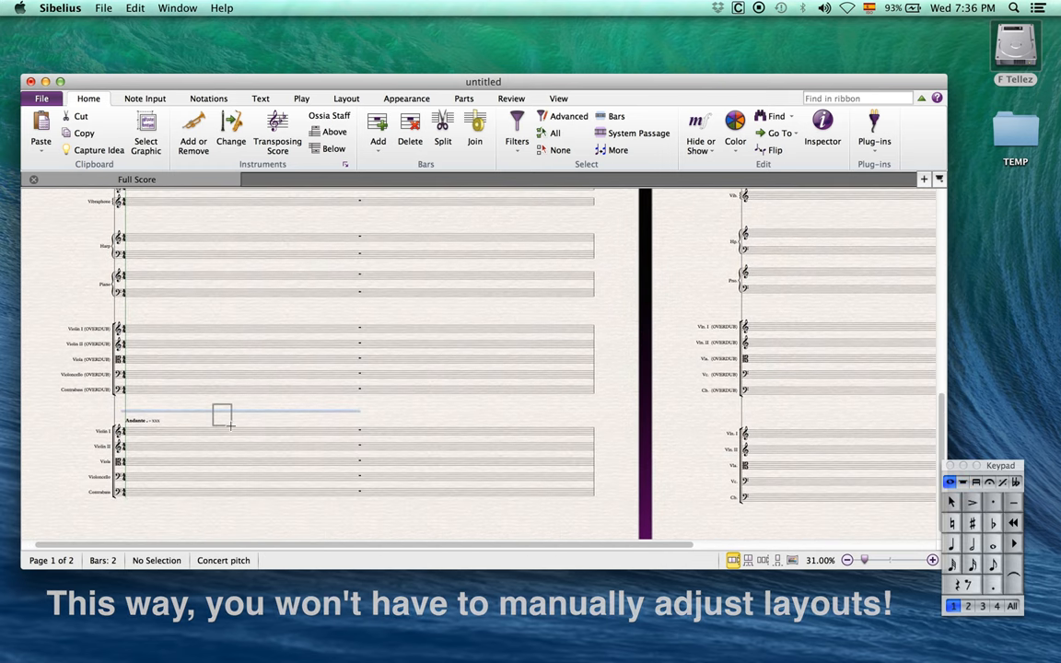